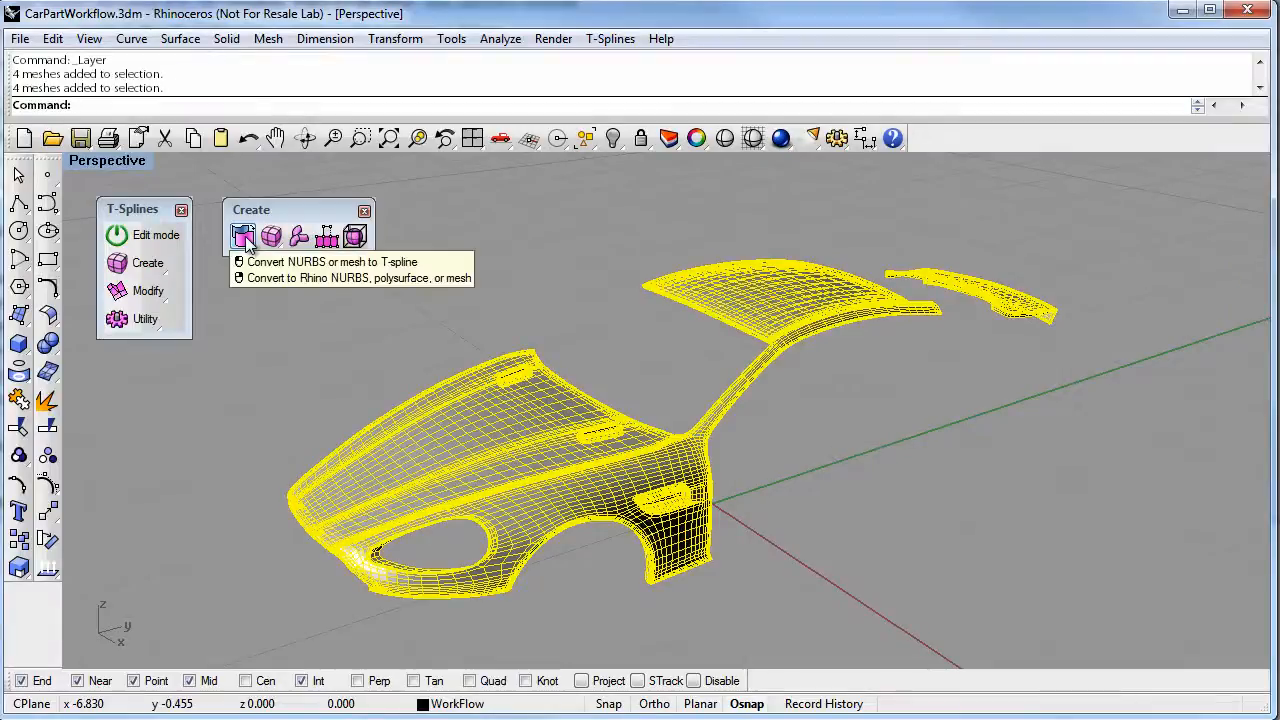
# Convert the four selected car body meshes into a smooth T-Spline surface with tsConvert
pyautogui.click(240, 236)
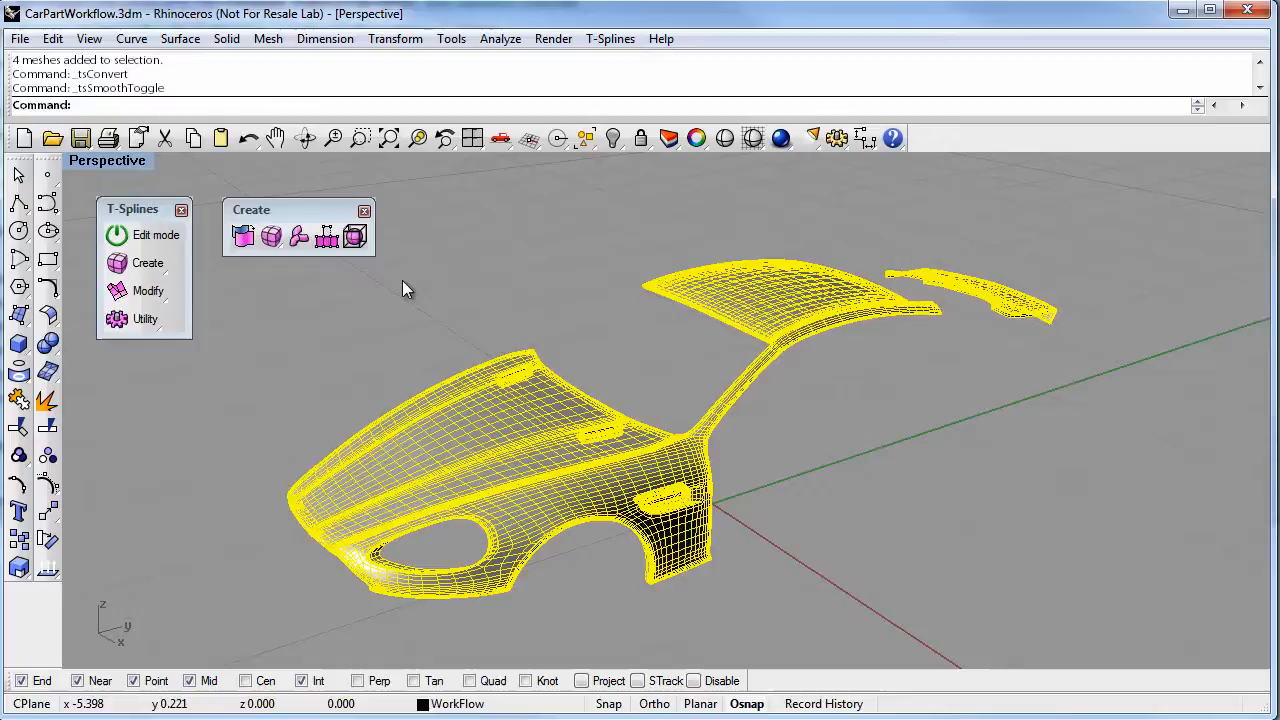
pyautogui.moveTo(240, 236)
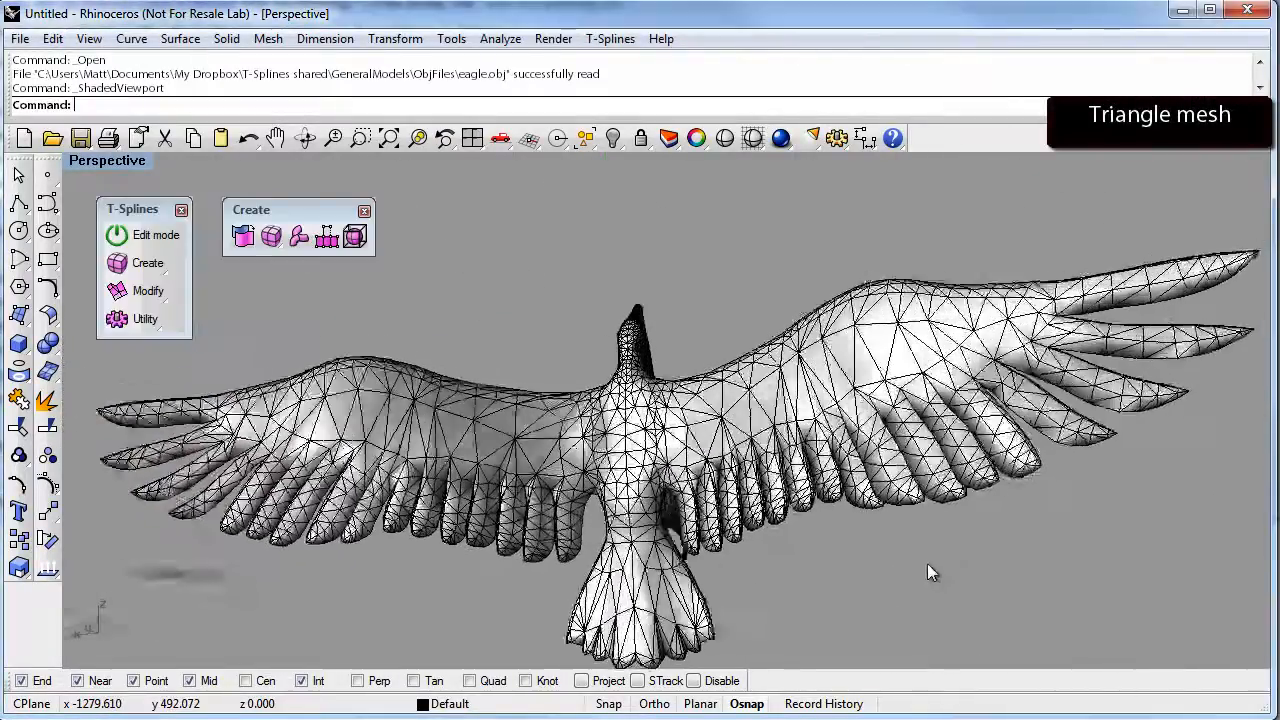
# Orbit the shaded view to inspect the triangle eagle mesh from the side
pyautogui.moveTo(930, 572); pyautogui.dragTo(904, 390)
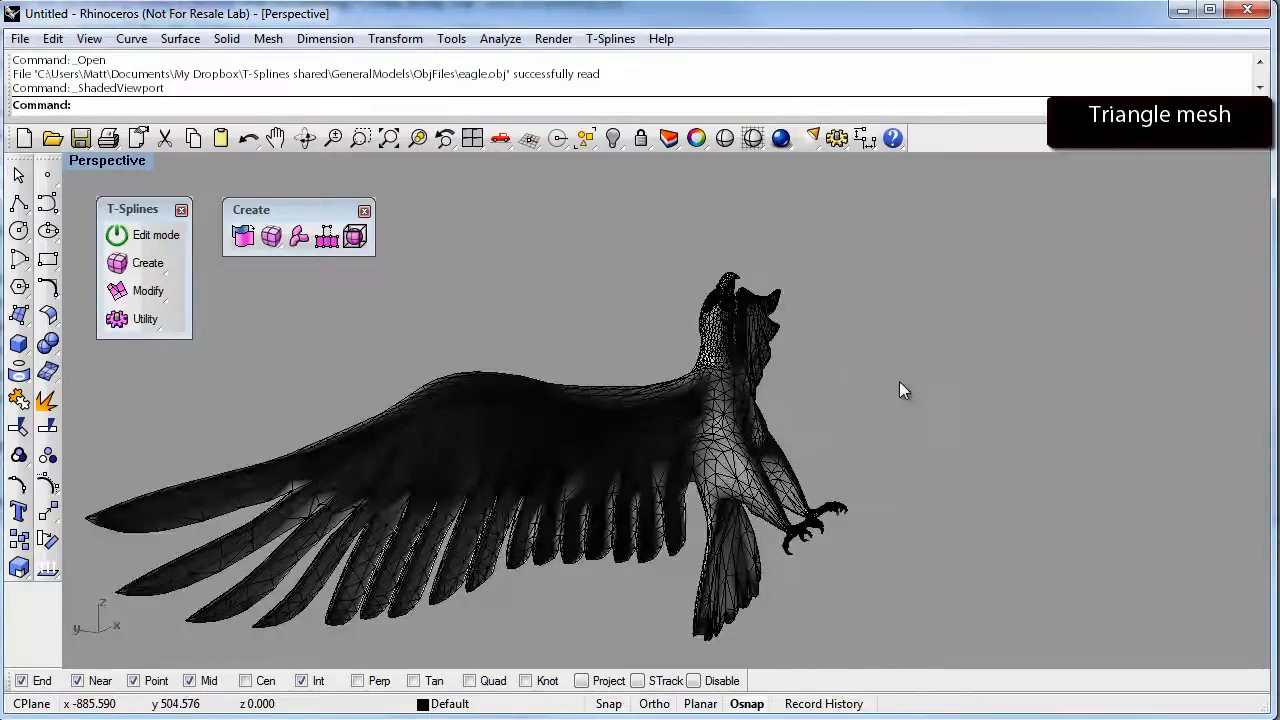